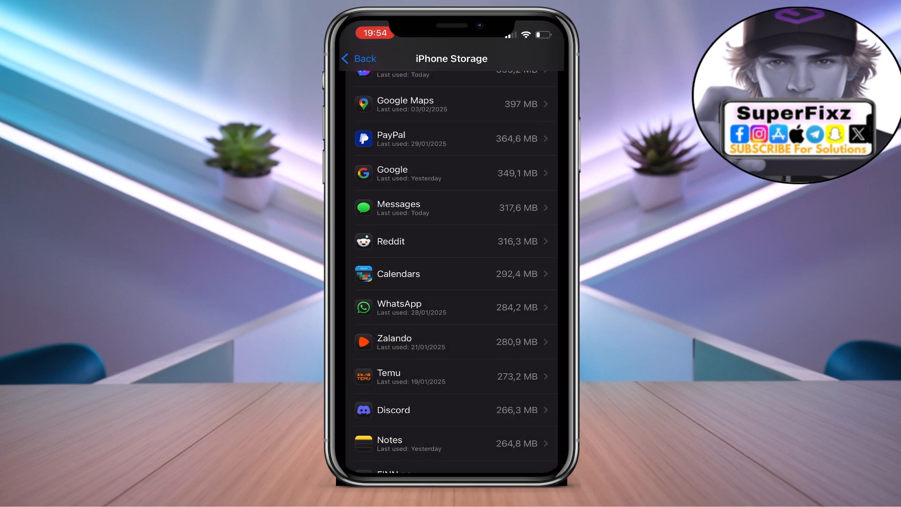
Return from iPhone Storage to the main Settings list and scroll down to General
left_click(357, 59)
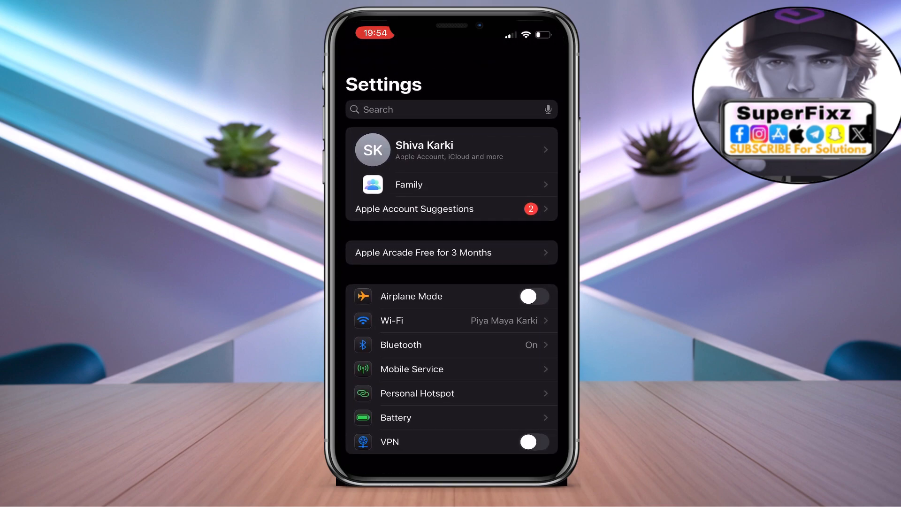
scroll("down", 3)
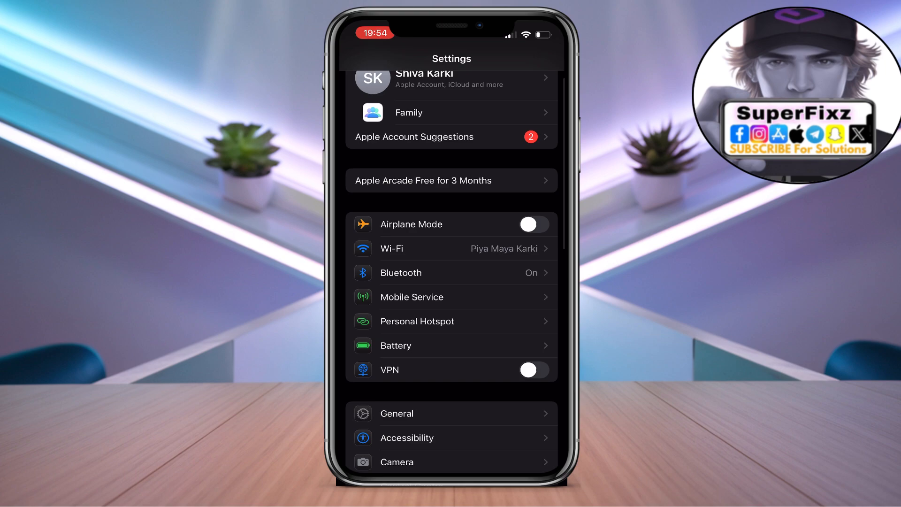
scroll("down", 3)
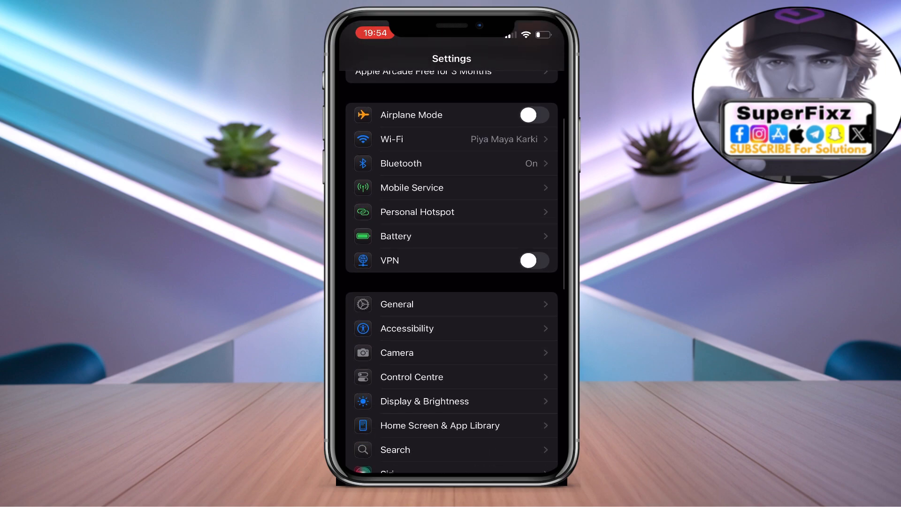
Open General and scroll through its options
left_click(396, 304)
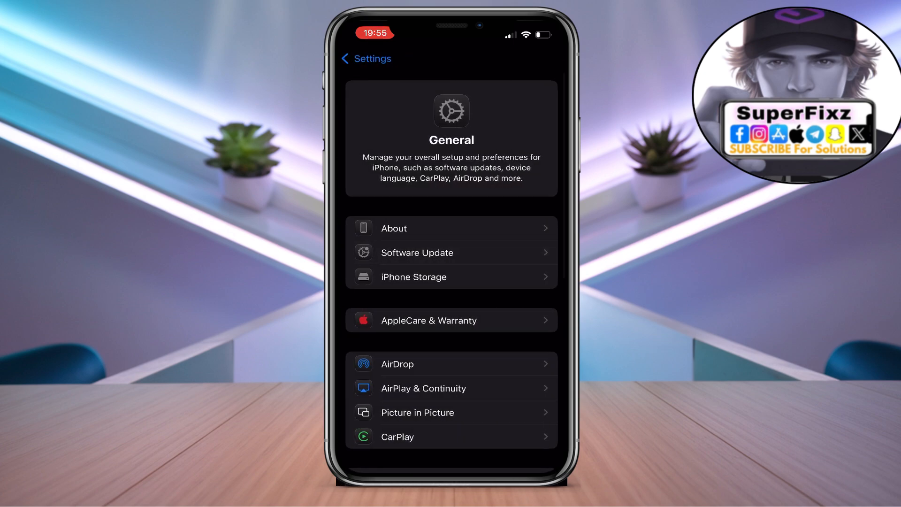
scroll("down", 3)
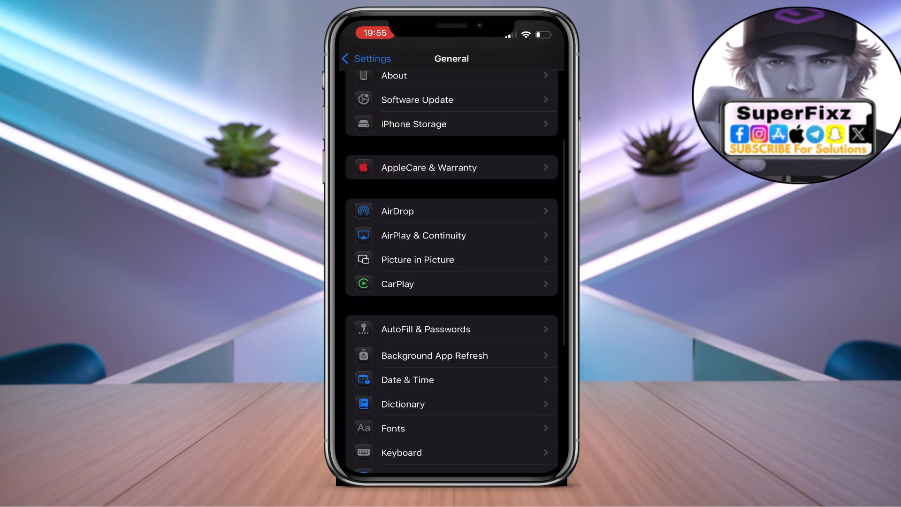
left_click(434, 355)
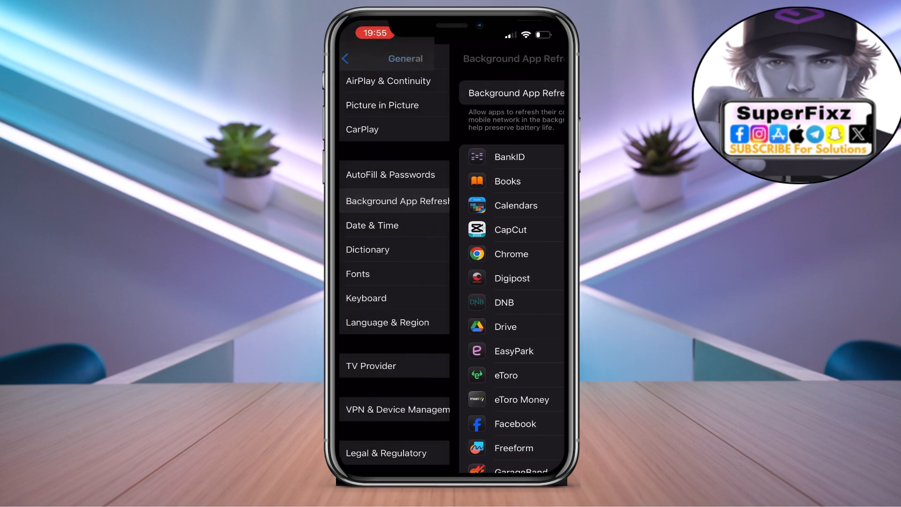
Turn on Set Automatically in Date & Time and return to General
left_click(372, 225)
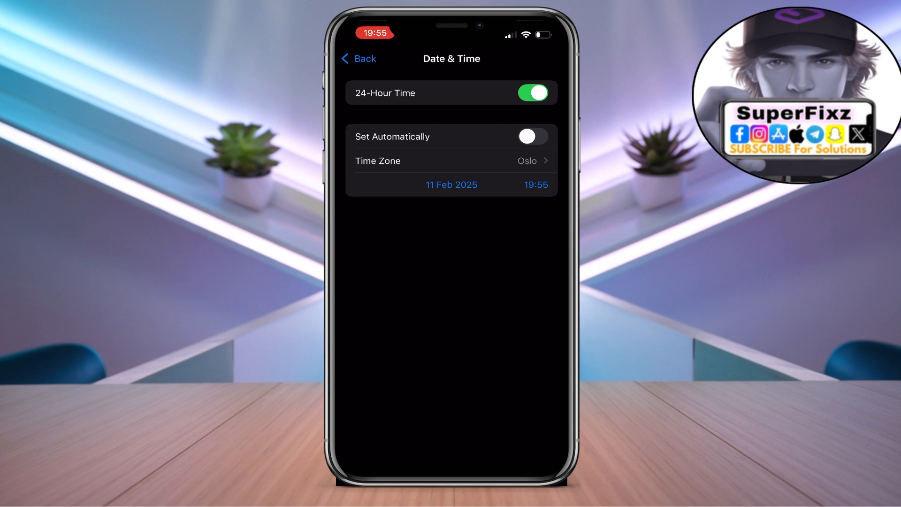
left_click(532, 136)
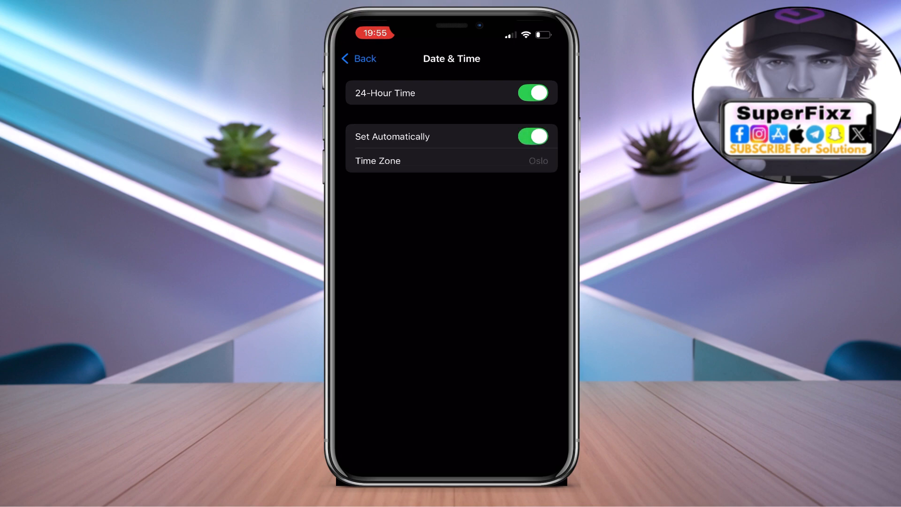
left_click(357, 59)
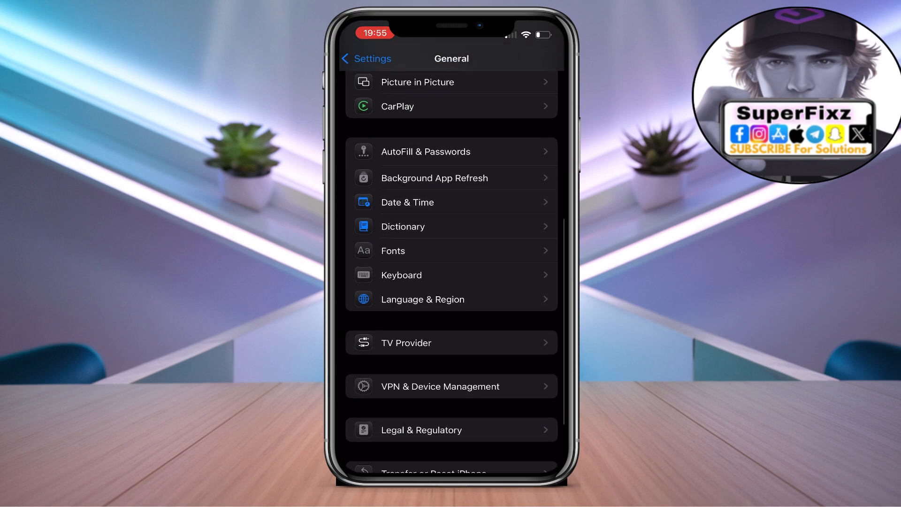
Confirm VPN status is off under VPN & Device Management, then back out
left_click(450, 386)
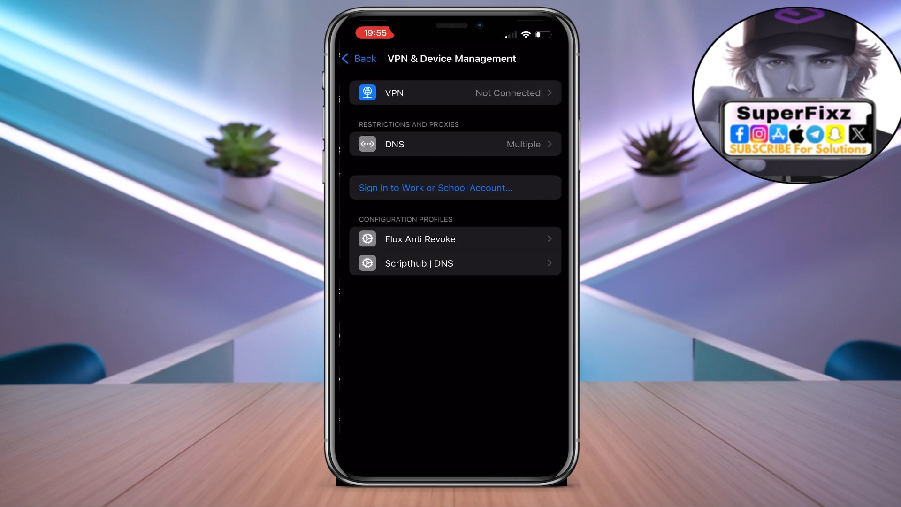
left_click(455, 92)
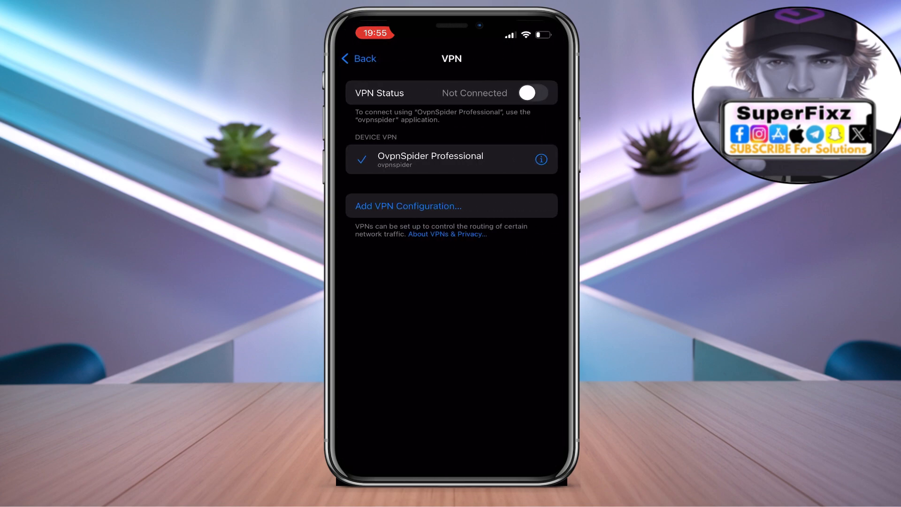
left_click(358, 58)
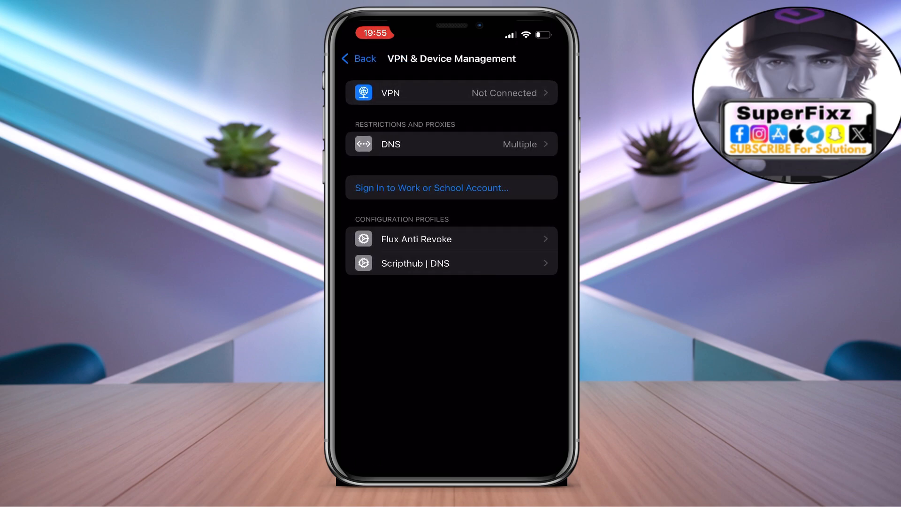
left_click(358, 58)
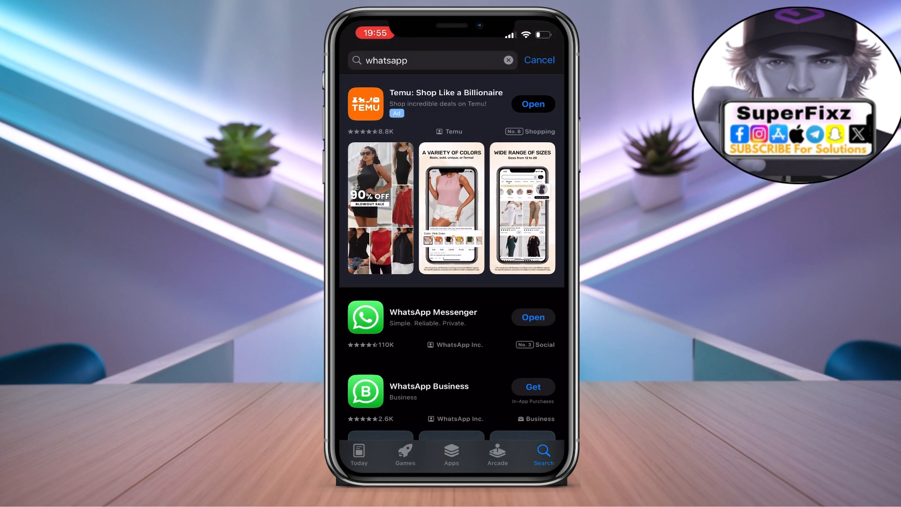
Search the App Store for Snapchat and check that no update is pending
type("Sn")
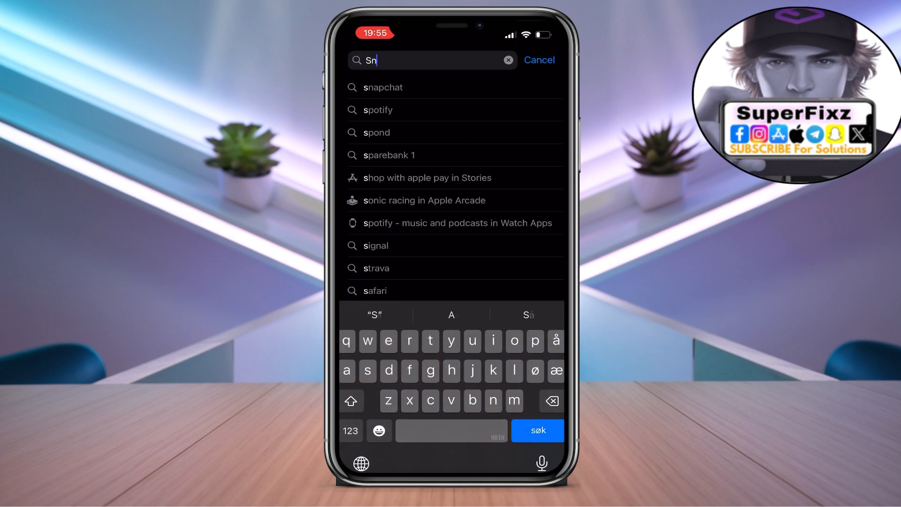
left_click(382, 87)
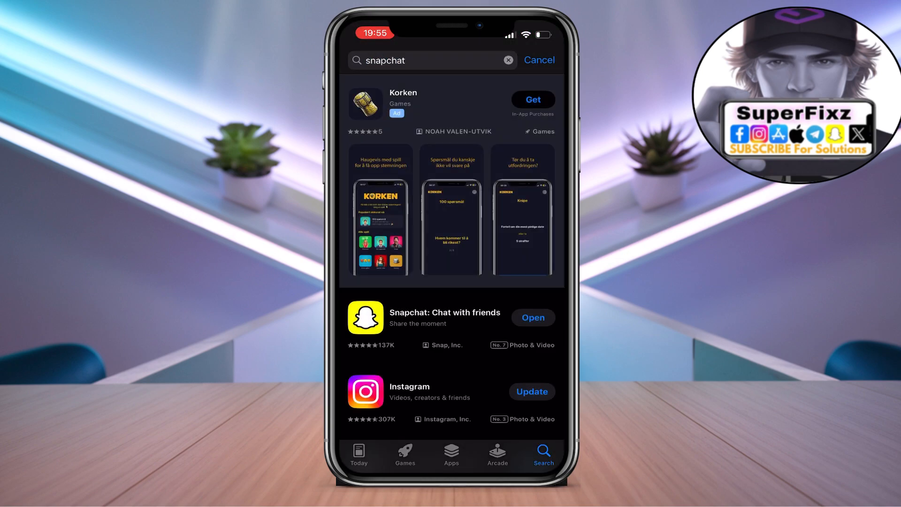
left_click(445, 312)
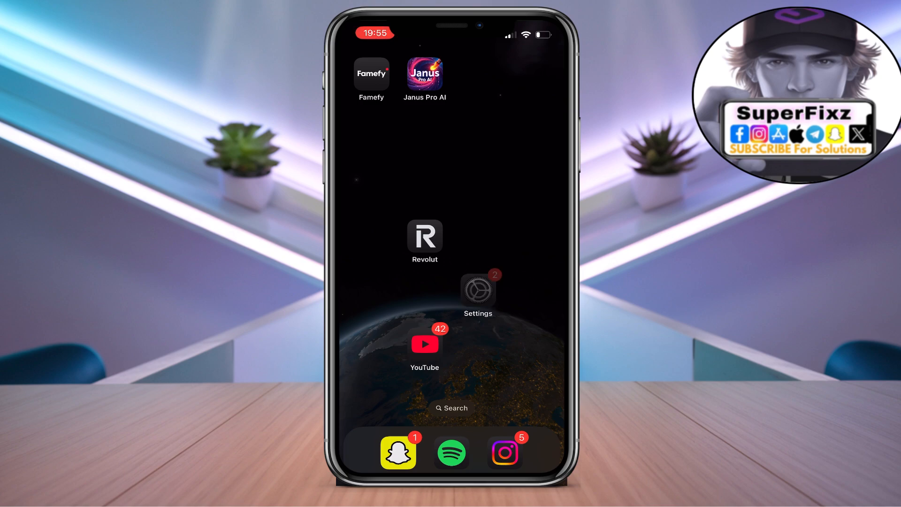
Offload Snapchat from General > iPhone Storage, keeping its documents and data
left_click(477, 290)
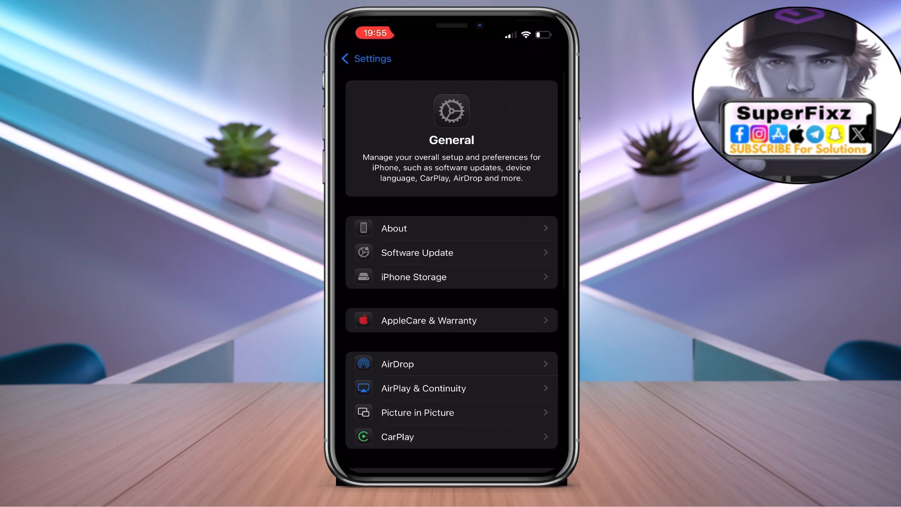
left_click(412, 276)
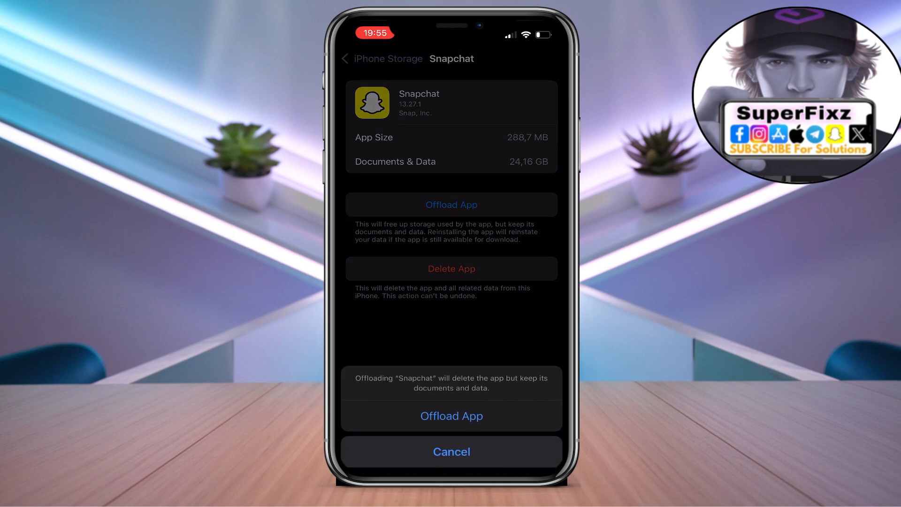
left_click(451, 451)
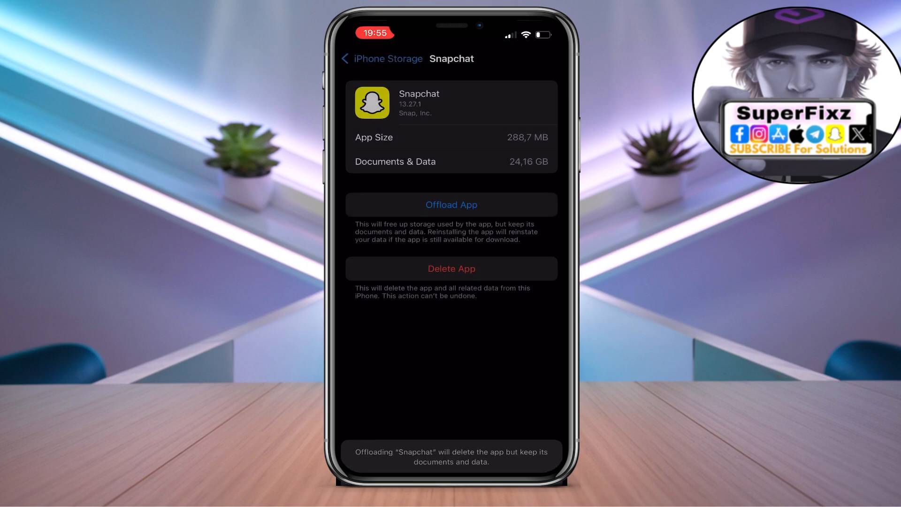